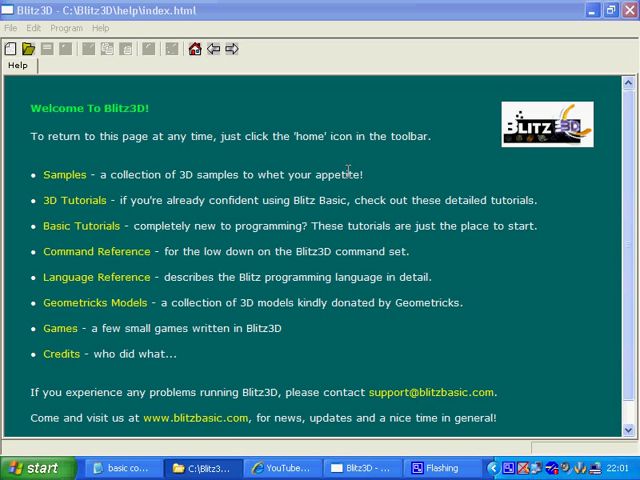
mouse_move(364, 160)
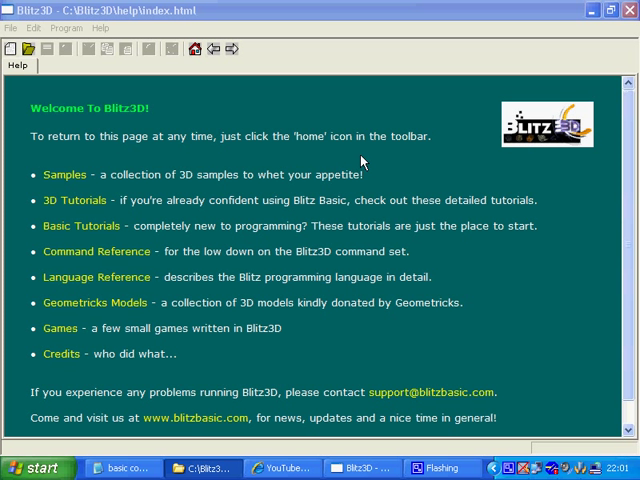
mouse_move(370, 160)
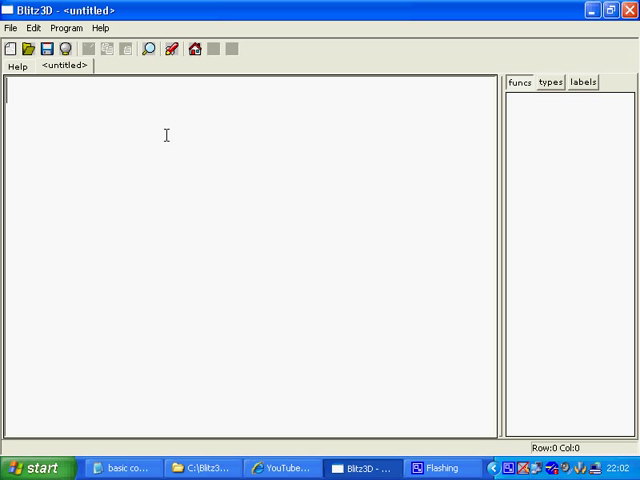
Write the comment ';print hello world to the screen'.
type(";")
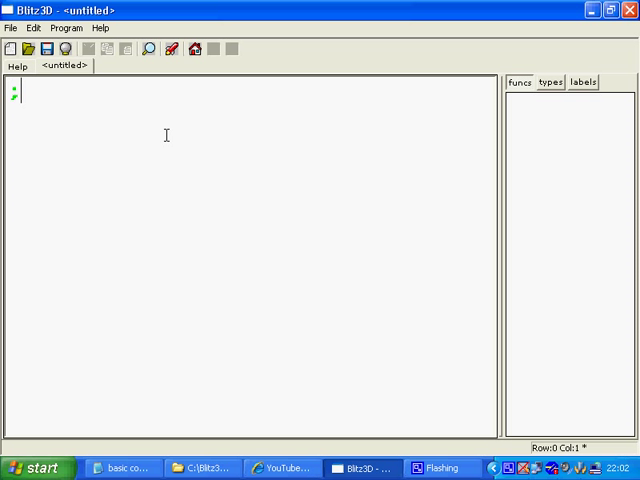
type("print")
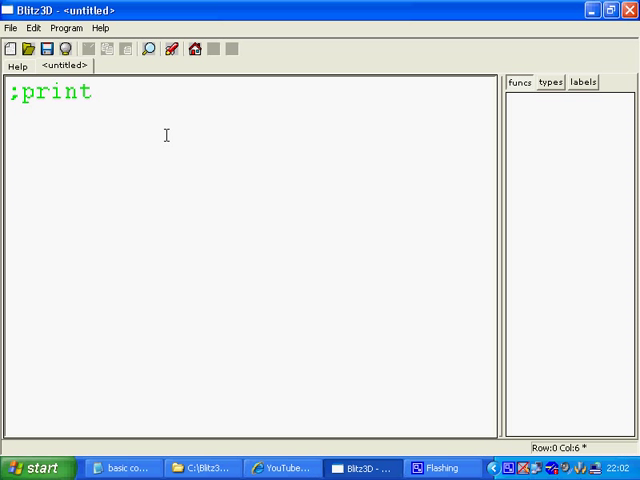
type("hello w")
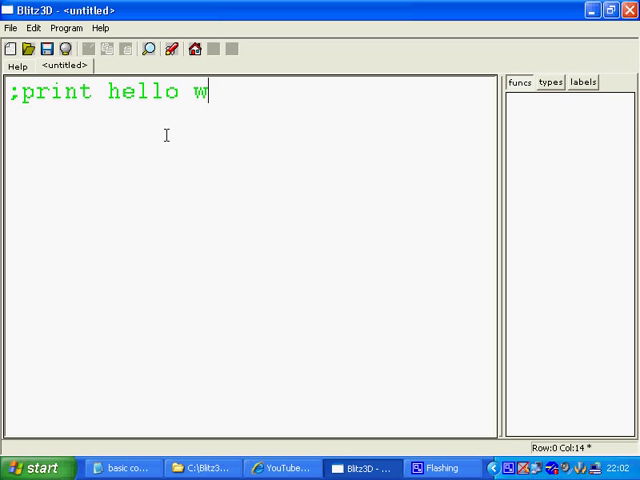
type("orld to the sc")
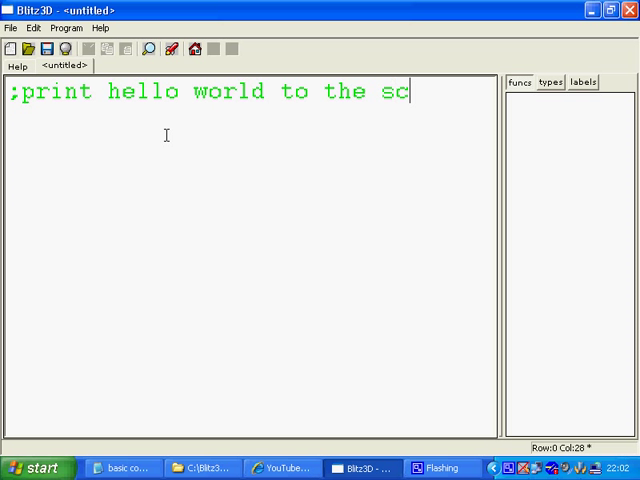
type("reen")
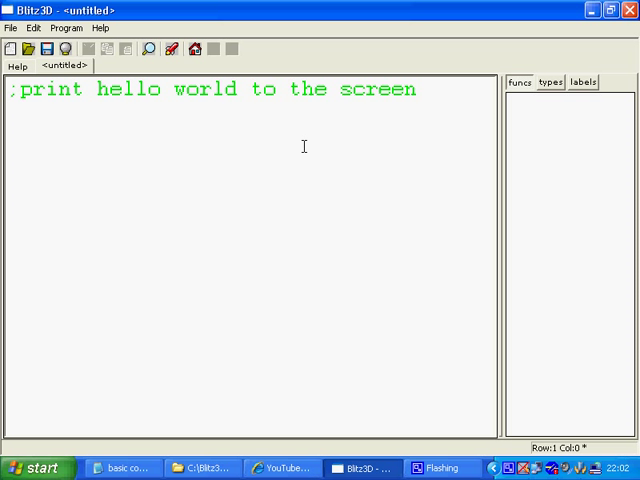
Add the statement Print "Hello World" and begin the next comment line.
type("pr")
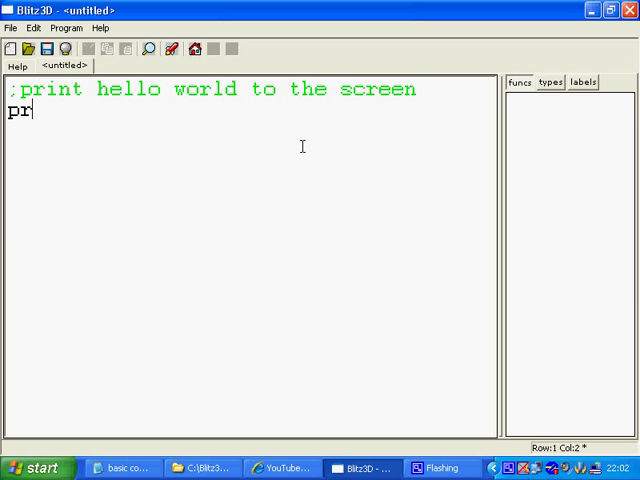
type("int \"Hel")
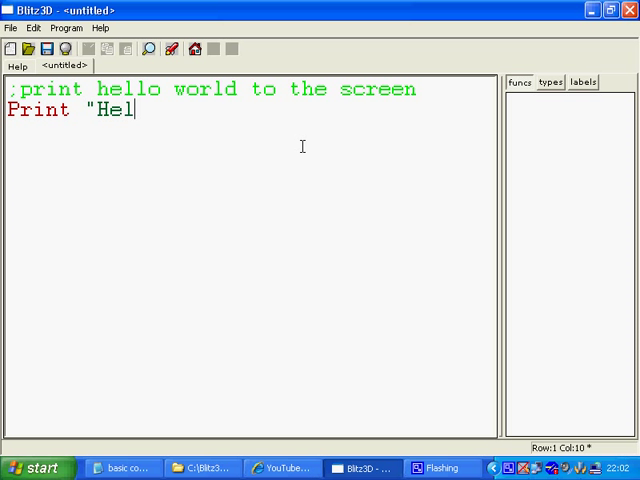
type("lo World")
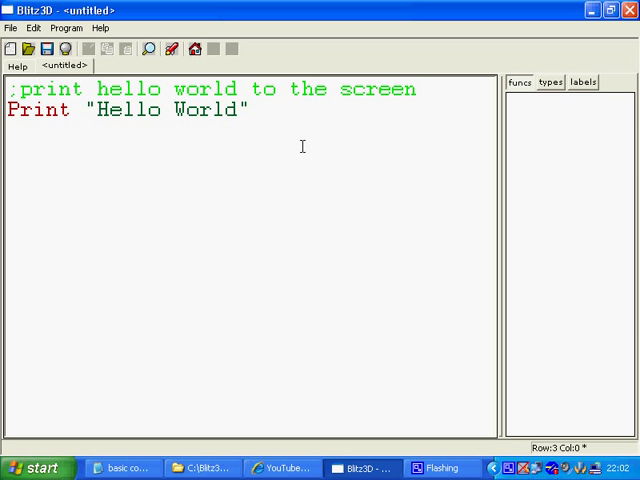
type(";")
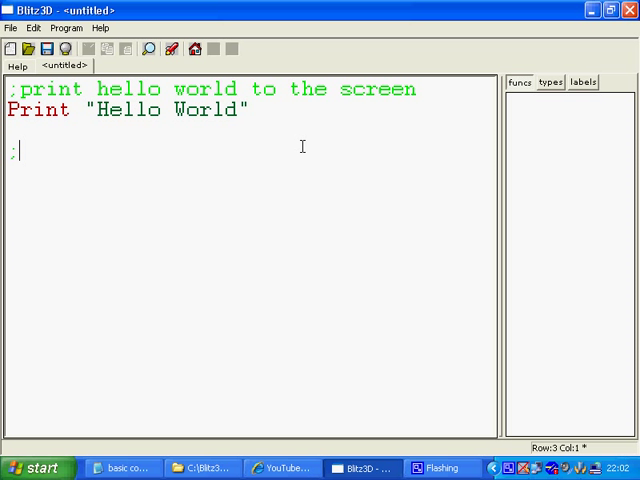
Write the ';wait for any key' comment with WaitKey, then start the ';end' comment.
type("wait")
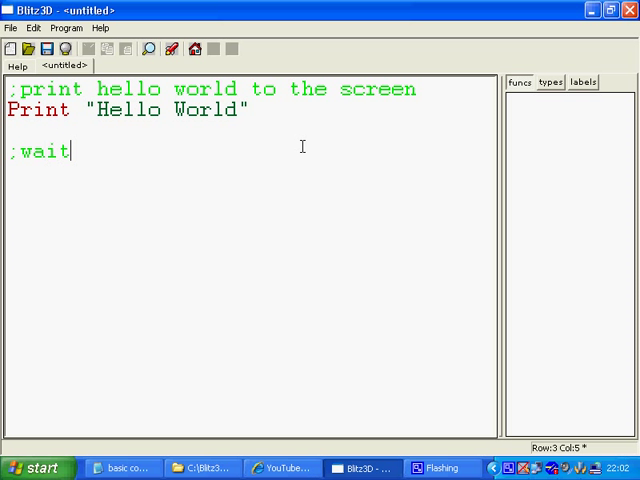
type("for any key")
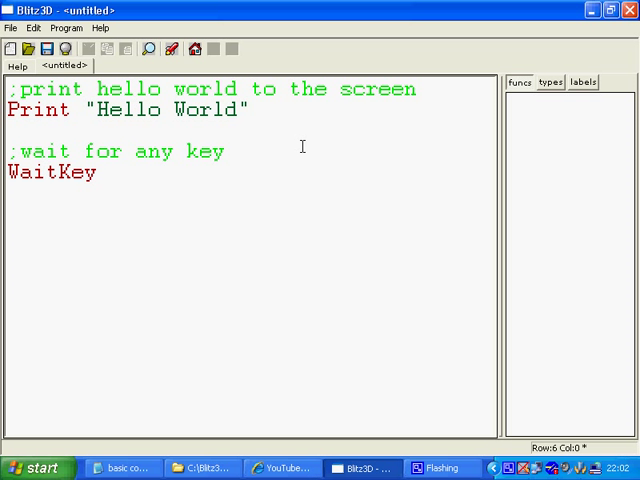
type(";end")
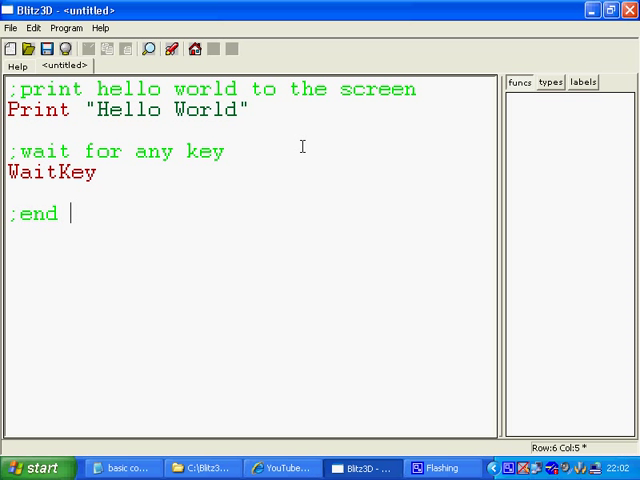
Complete the ';end program' comment and close the code with an End statement.
type("program")
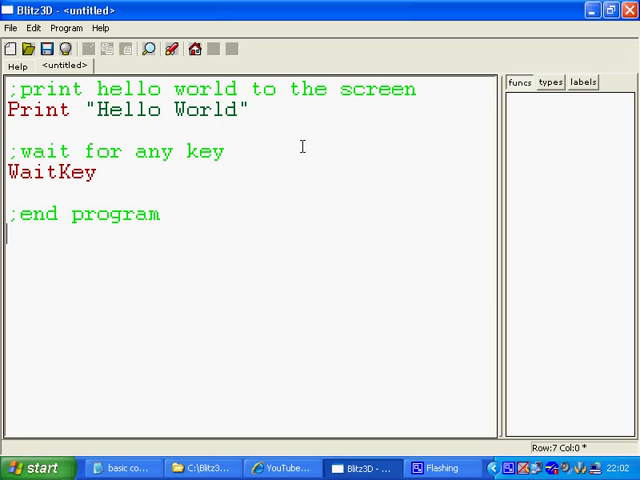
type("End")
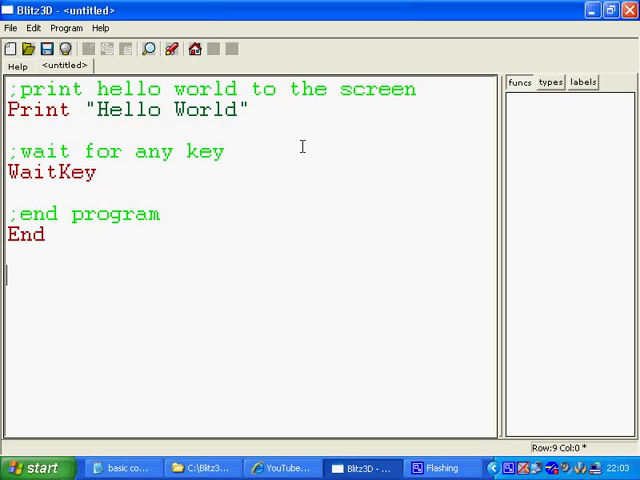
left_click(44, 236)
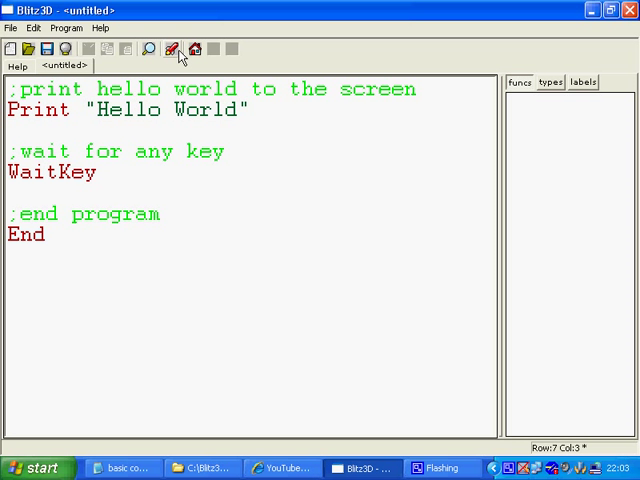
Run the program so a black window shows 'Hello World'.
left_click(172, 48)
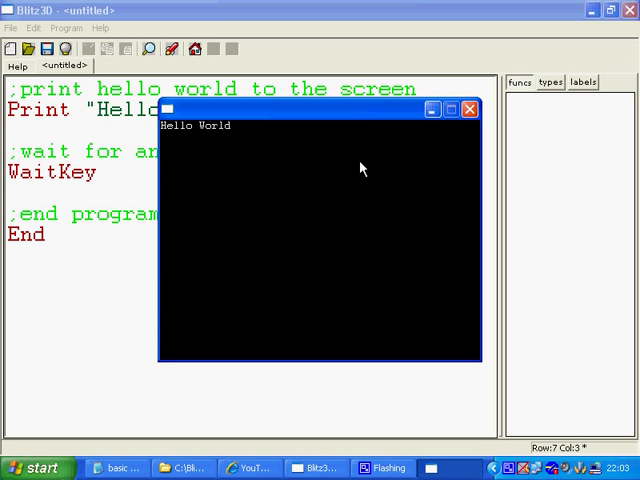
mouse_move(324, 120)
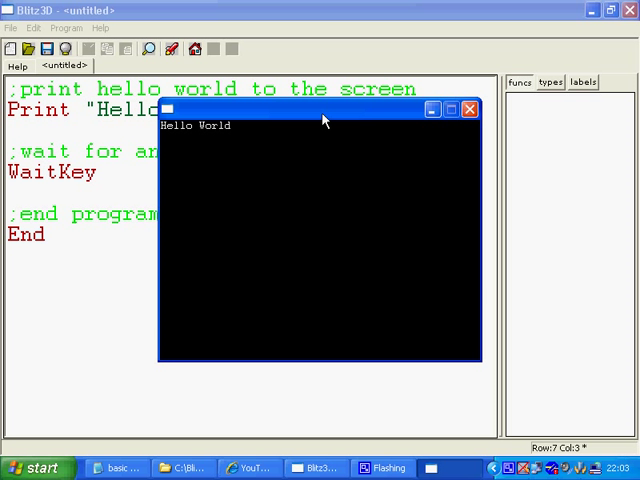